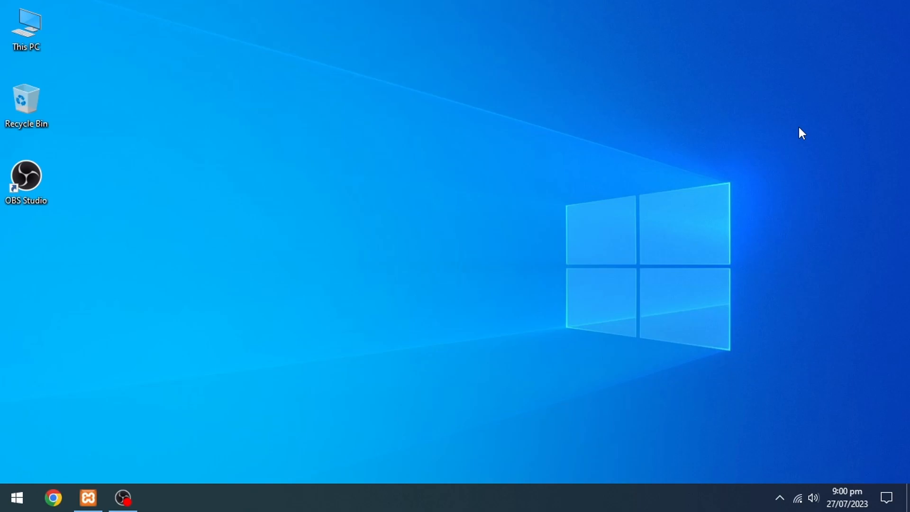
mouse_move(777, 135)
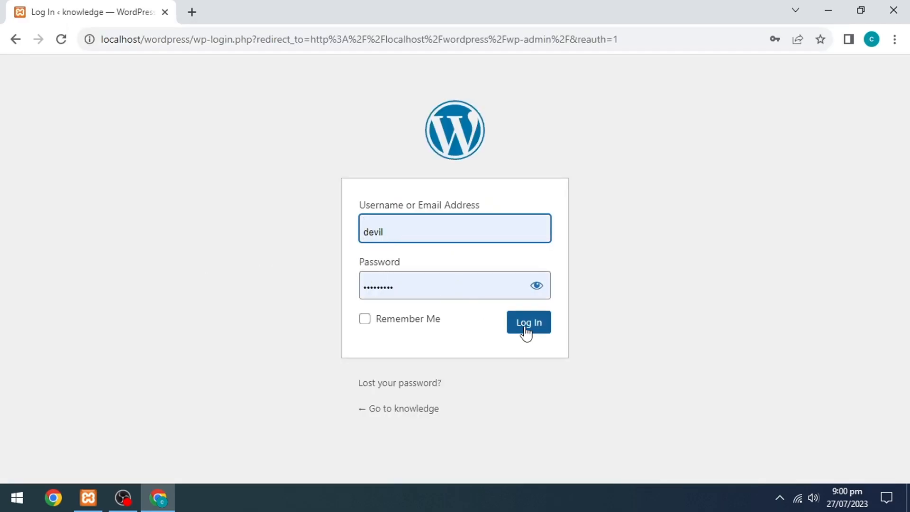
Log in to the WordPress admin dashboard with the entered credentials.
left_click(528, 322)
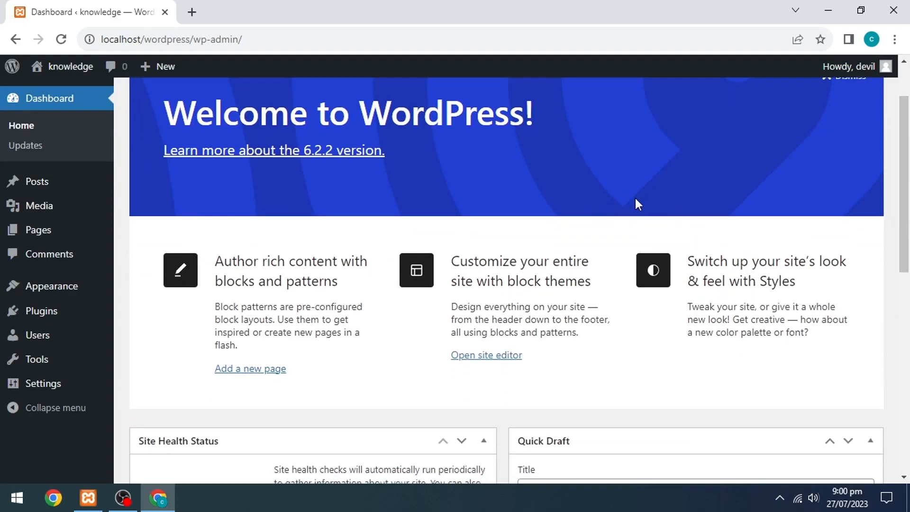
mouse_move(628, 210)
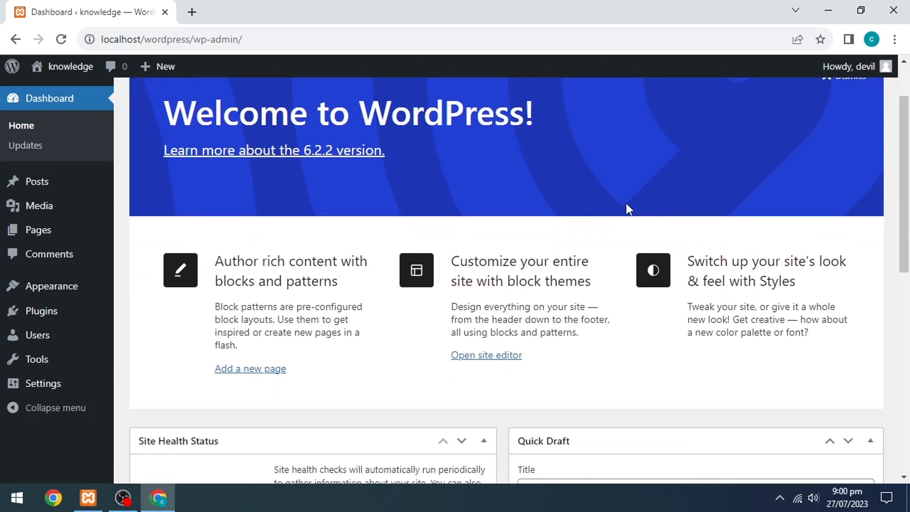
mouse_move(40, 311)
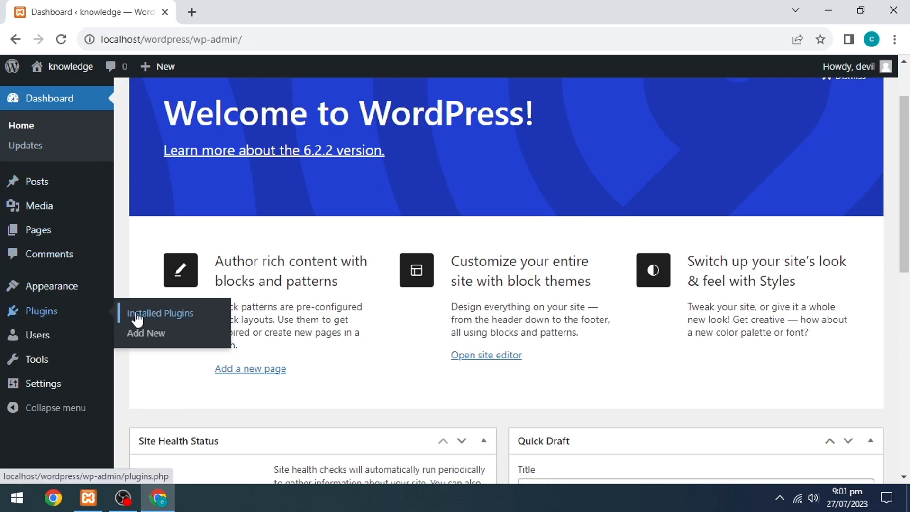
Search the Add Plugins screen for 'google reviews' and install and activate the plugin.
left_click(146, 332)
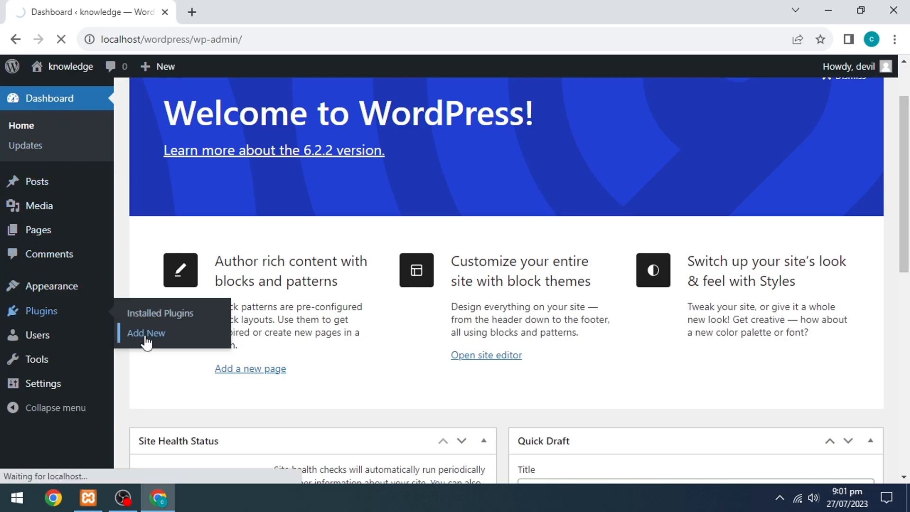
left_click(146, 332)
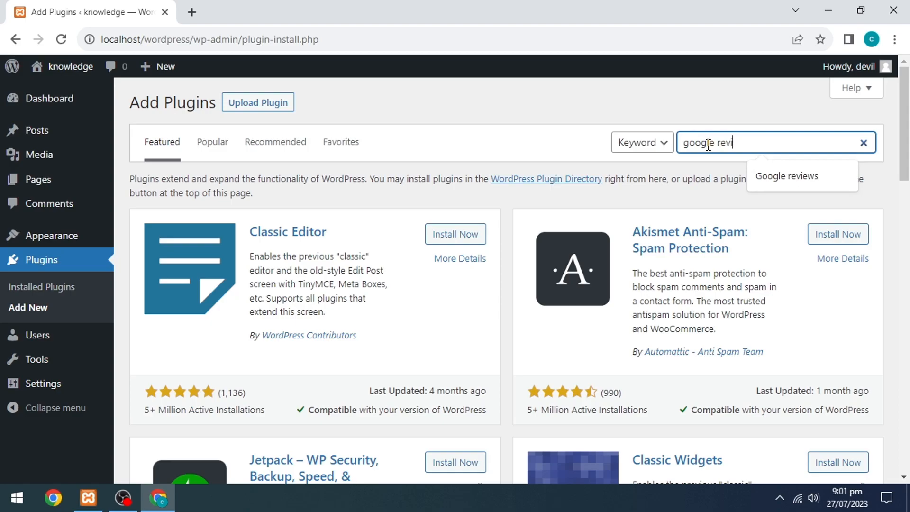
key("enter")
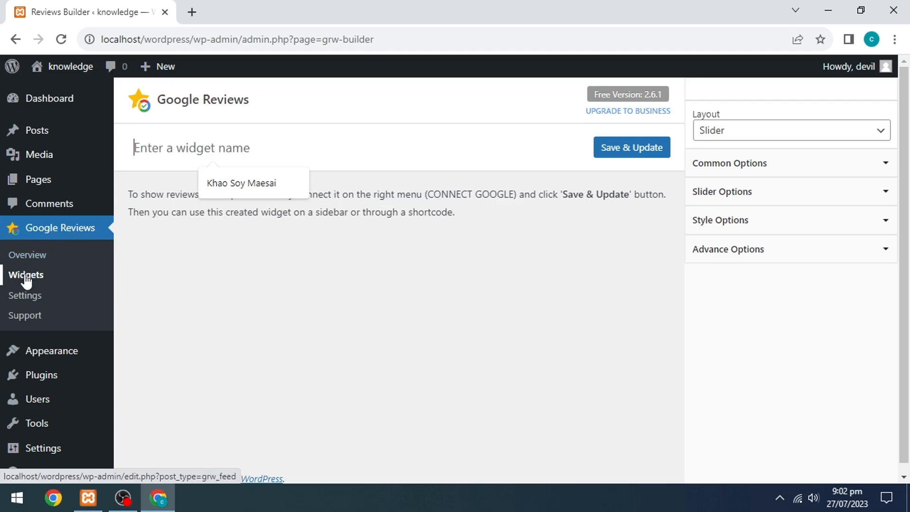
Bring up the Google Reviews plugin's empty Widgets list.
left_click(26, 275)
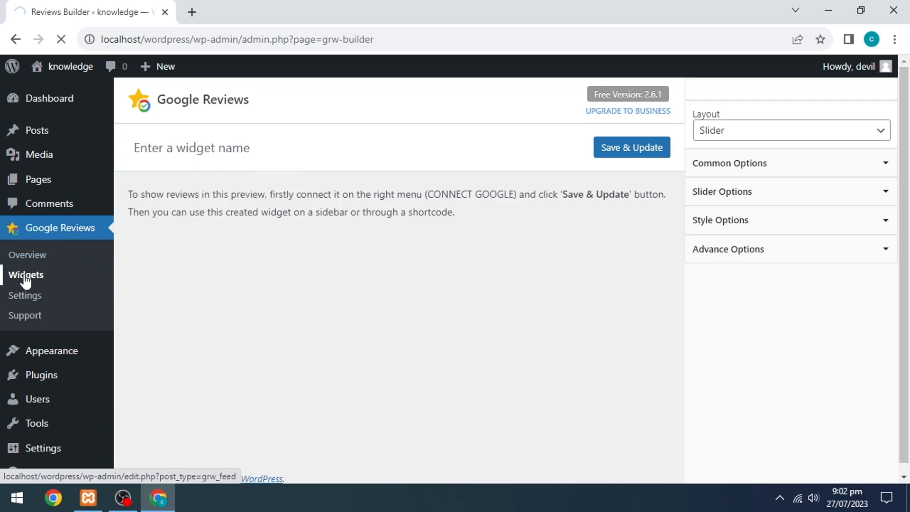
left_click(26, 275)
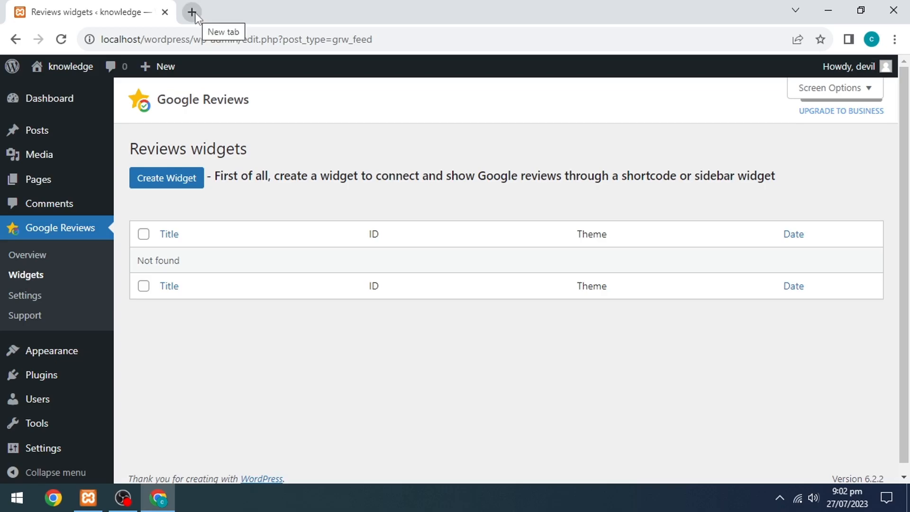
Search Google for 'khao soi mesai', copy the data-pid place ID, and return to the builder.
left_click(192, 11)
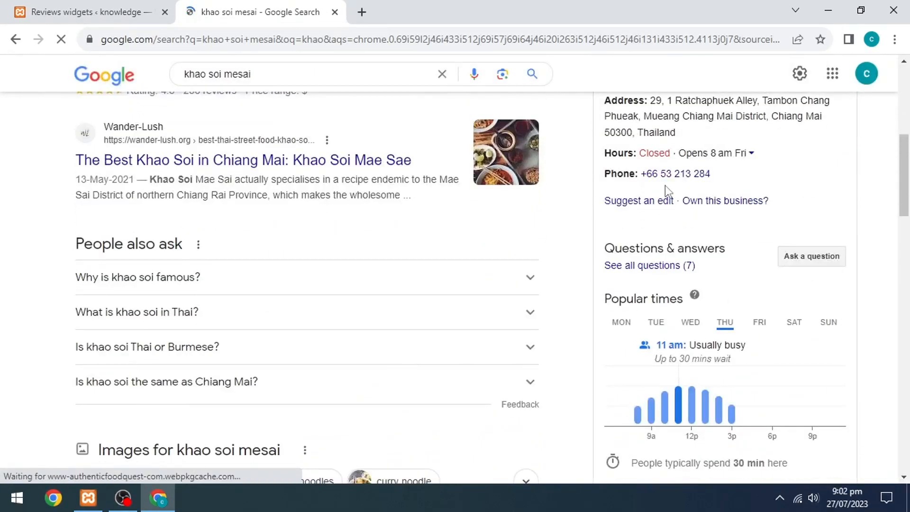
scroll("down", 3)
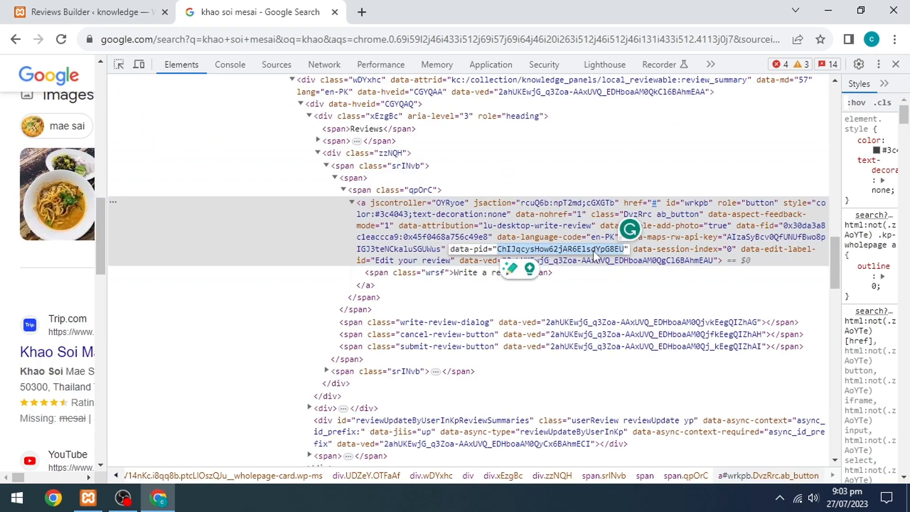
right_click(595, 255)
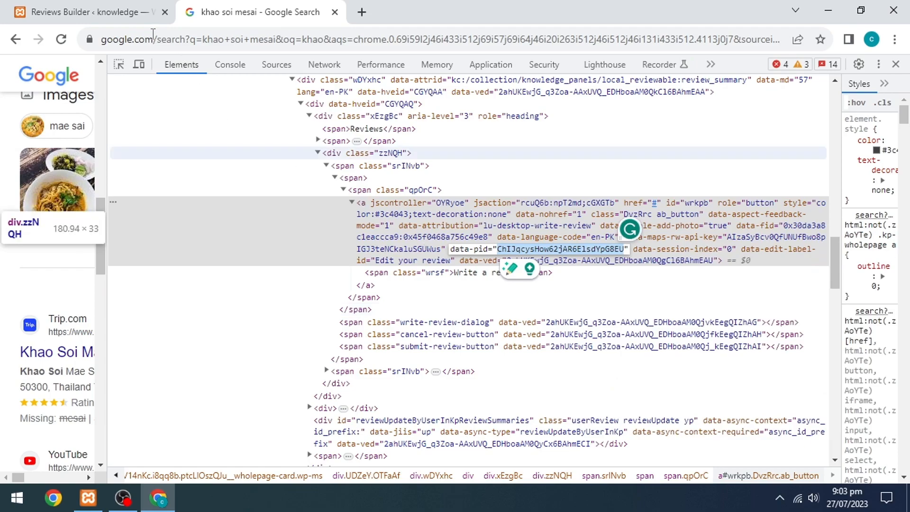
left_click(81, 12)
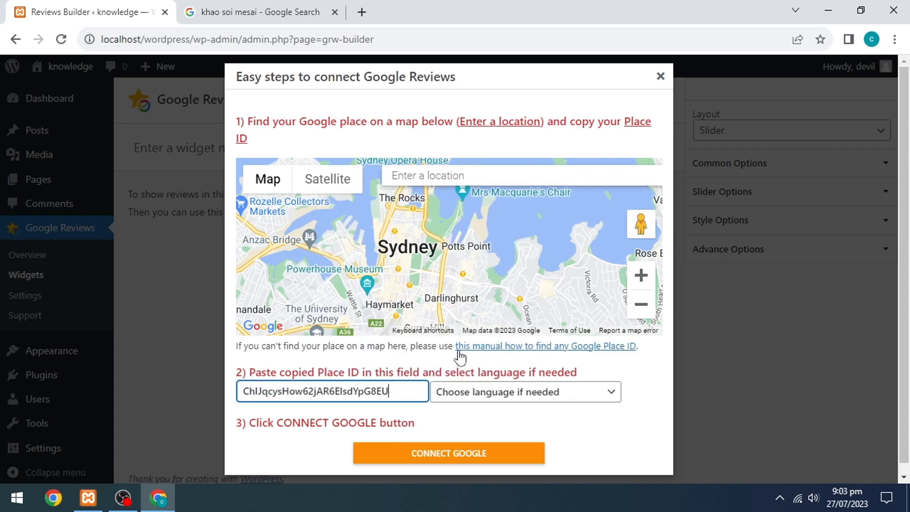
Connect the Khao Soy Maesai place ID in English and save the reviews widget.
left_click(447, 453)
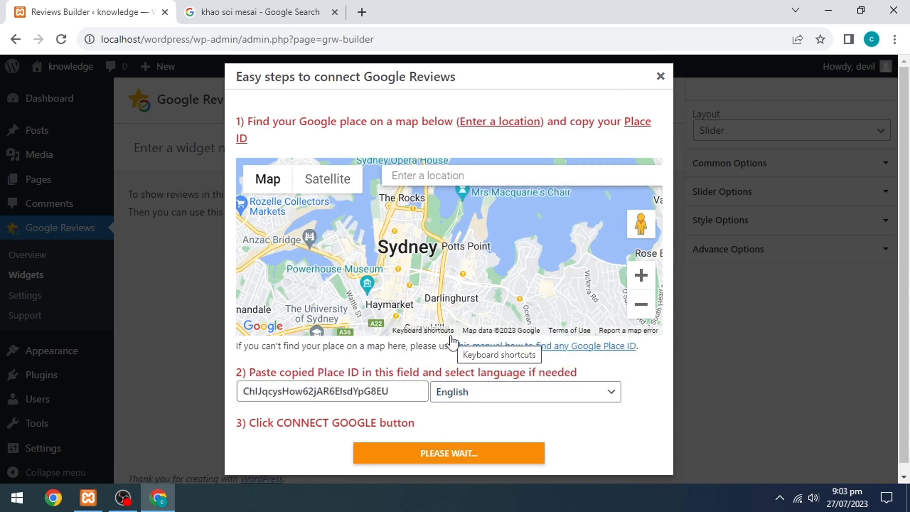
left_click(447, 453)
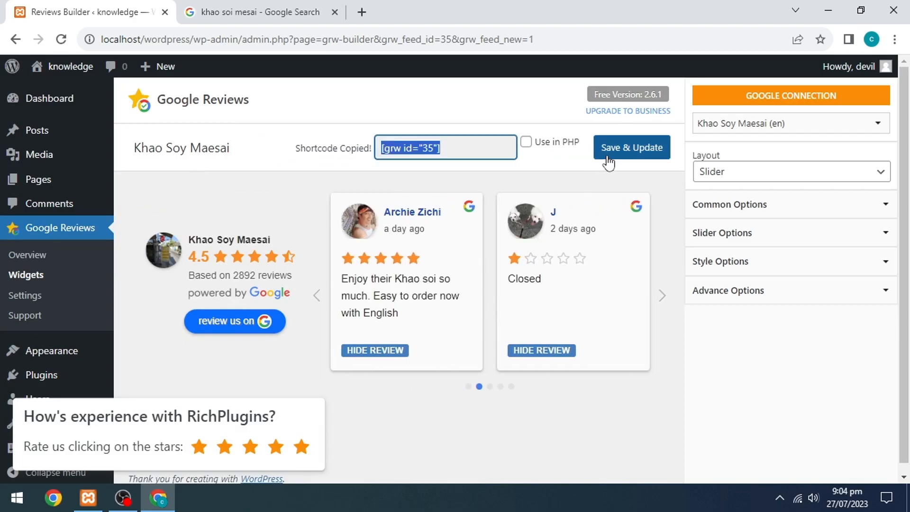
left_click(631, 147)
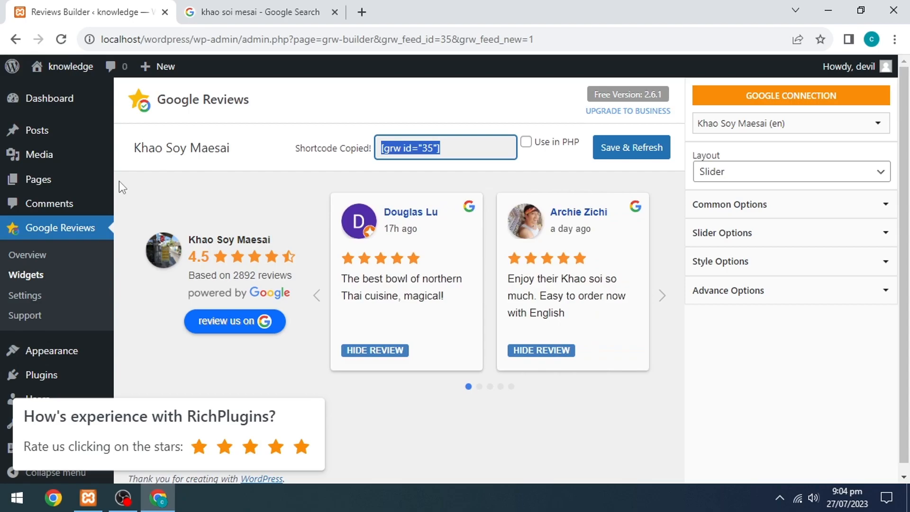
mouse_move(38, 179)
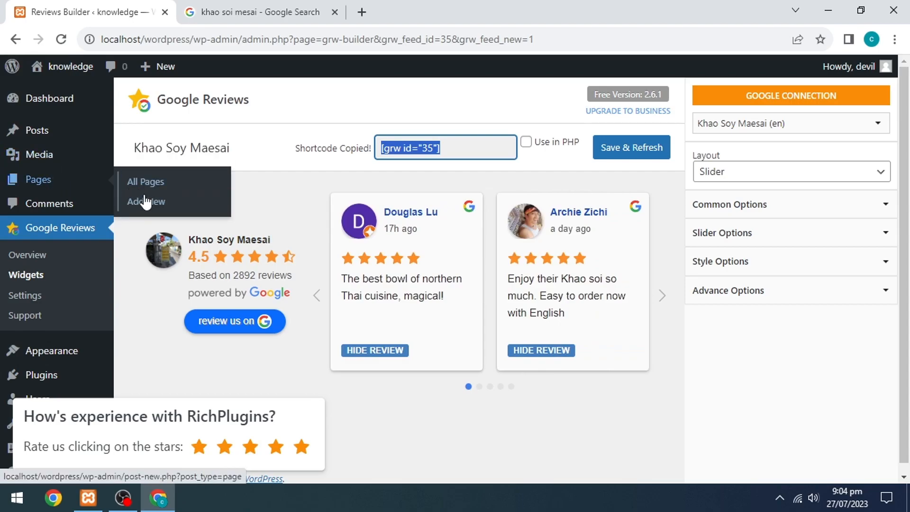
Publish a new page titled 'Google Reviews' containing the [grw id="35"] shortcode.
left_click(144, 200)
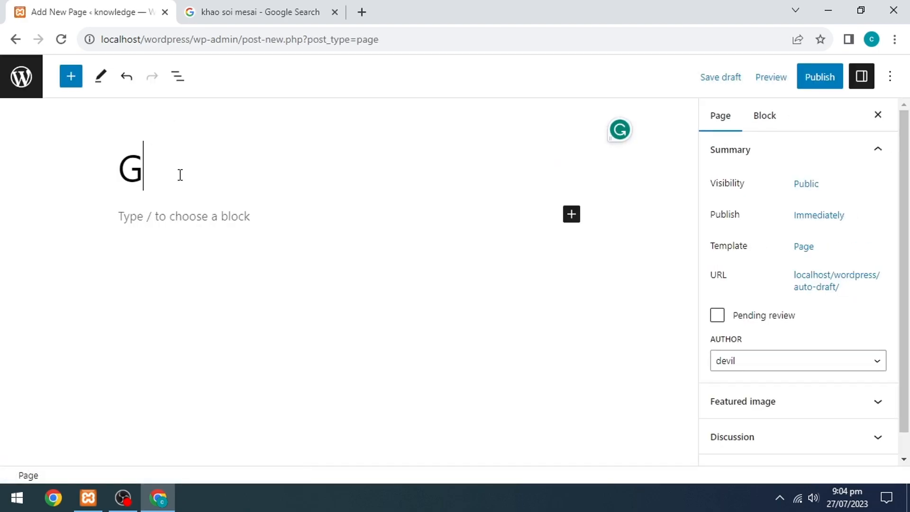
type("oogle Reviews")
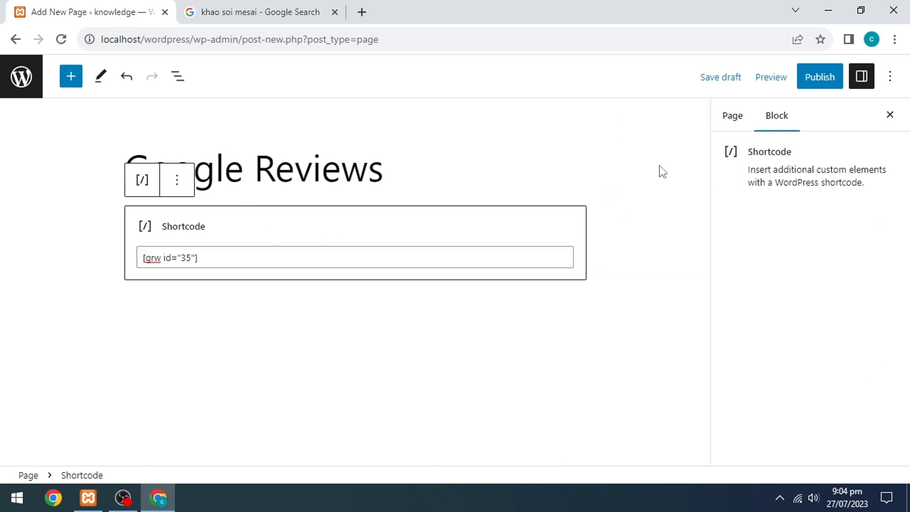
left_click(819, 76)
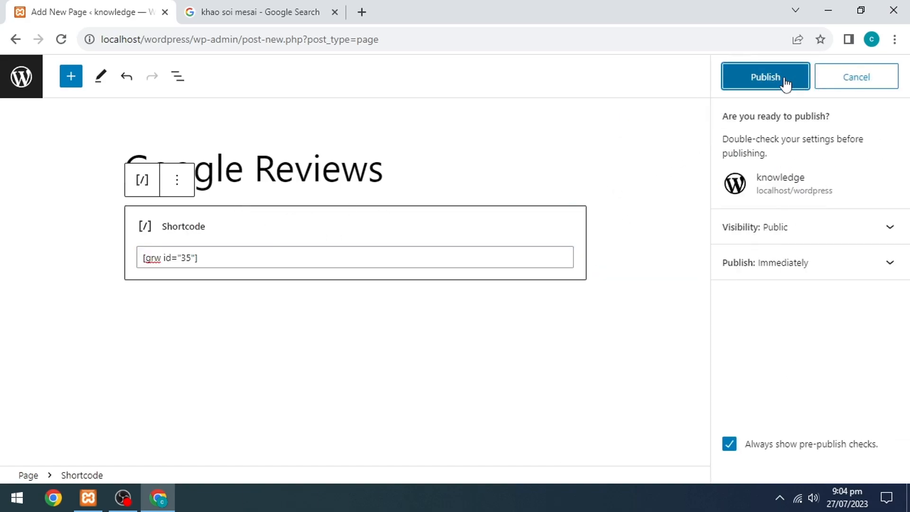
left_click(765, 77)
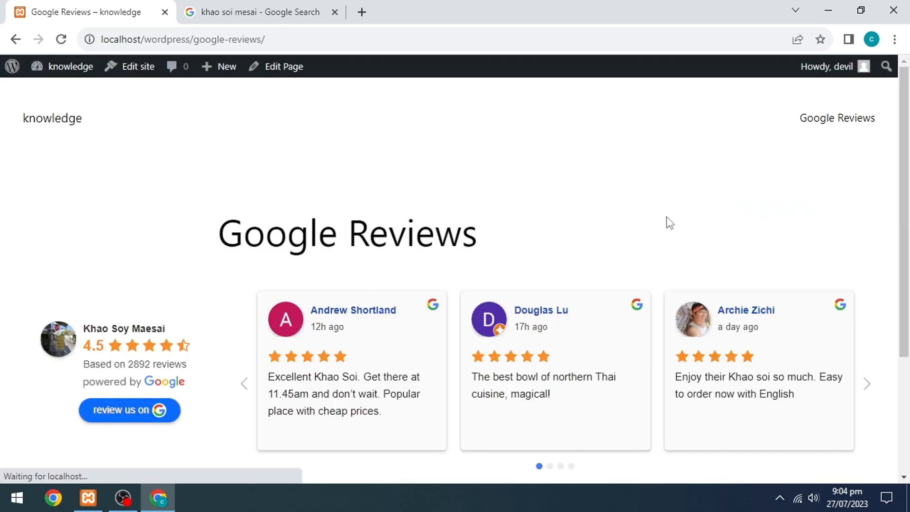
Advance the live Khao Soy Maesai reviews slider to the next set of reviews.
scroll("down", 3)
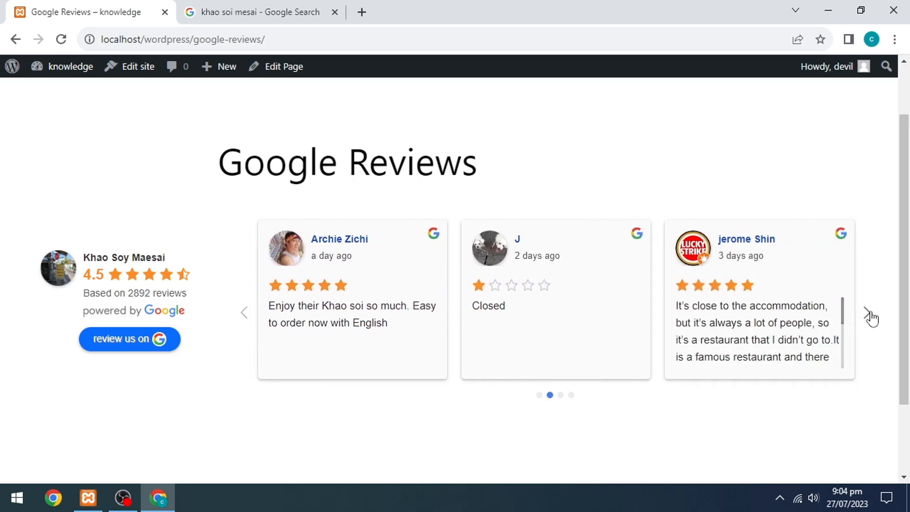
left_click(867, 312)
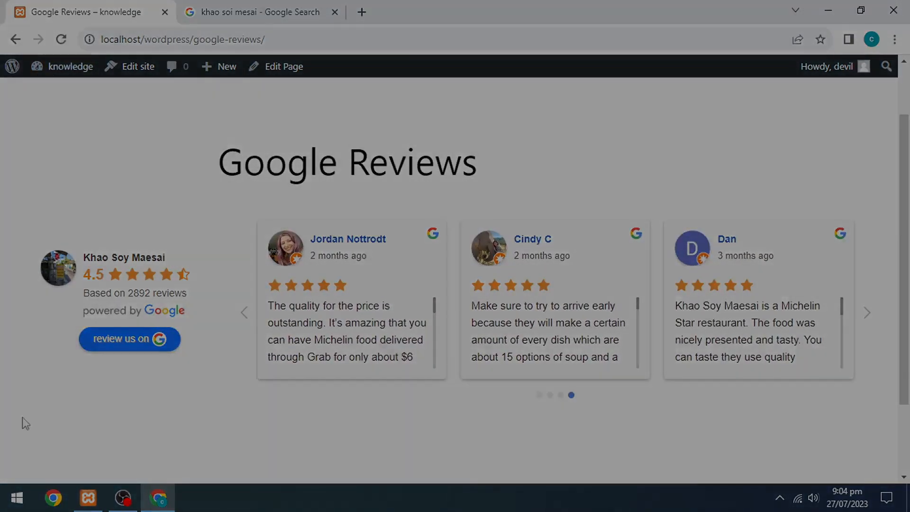